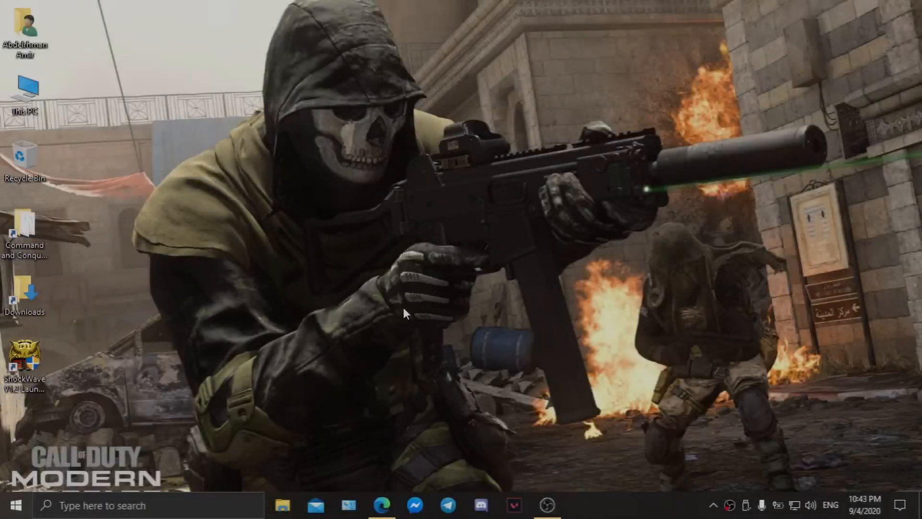
pyautogui.moveTo(493, 277)
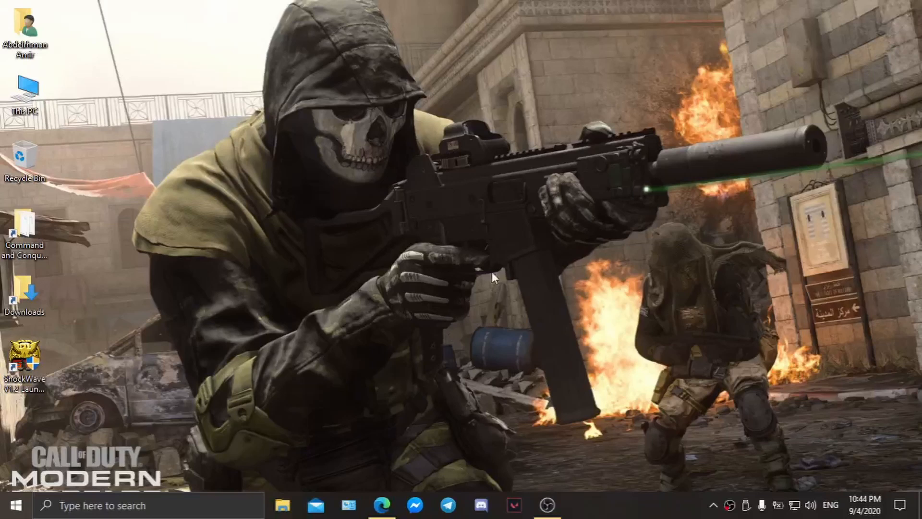
pyautogui.moveTo(400, 332)
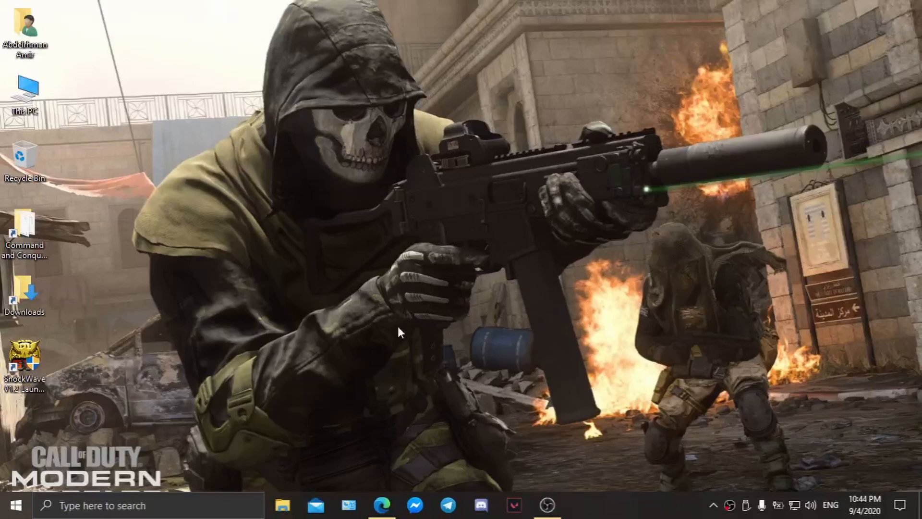
pyautogui.moveTo(434, 324)
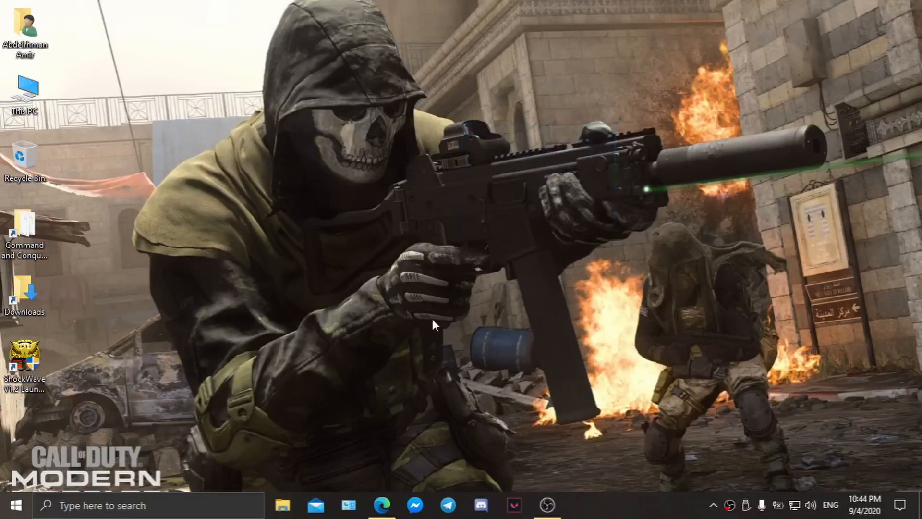
# Open the Contra 009 FINAL link from ModDB's file list in a new Edge tab
pyautogui.click(382, 505)
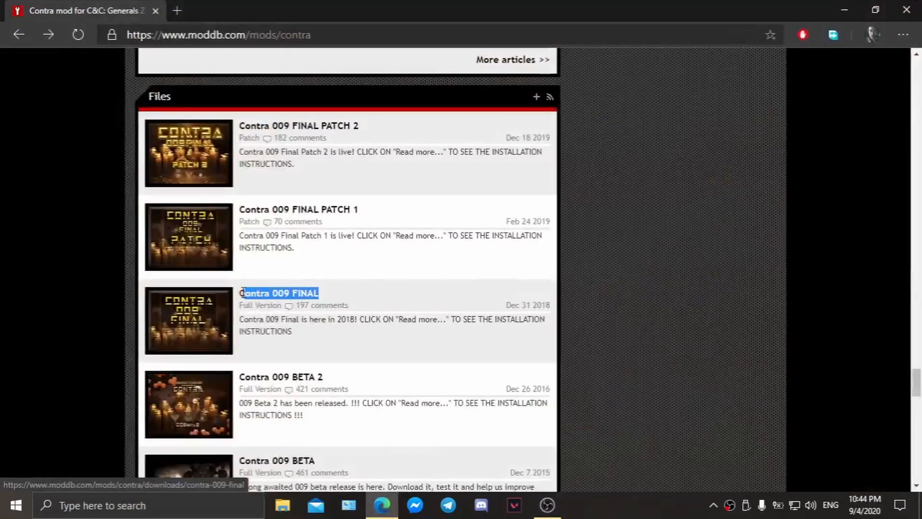
pyautogui.click(219, 35)
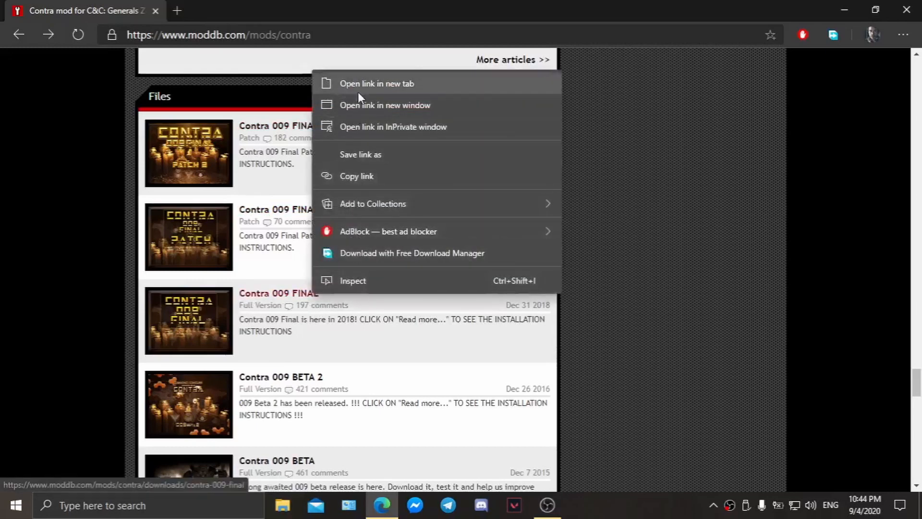
pyautogui.click(376, 83)
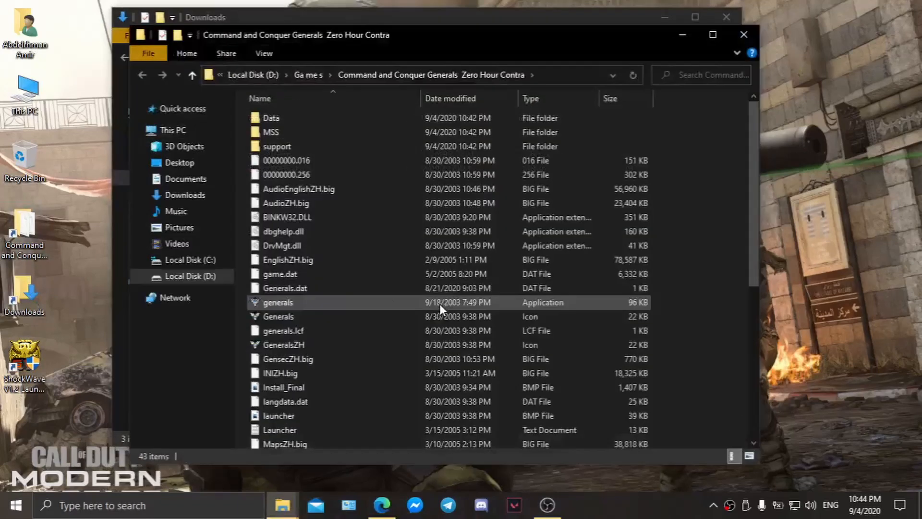
# Scroll through the file list of D:\Games\Command and Conquer Generals Zero Hour Contra
pyautogui.scroll(-3)
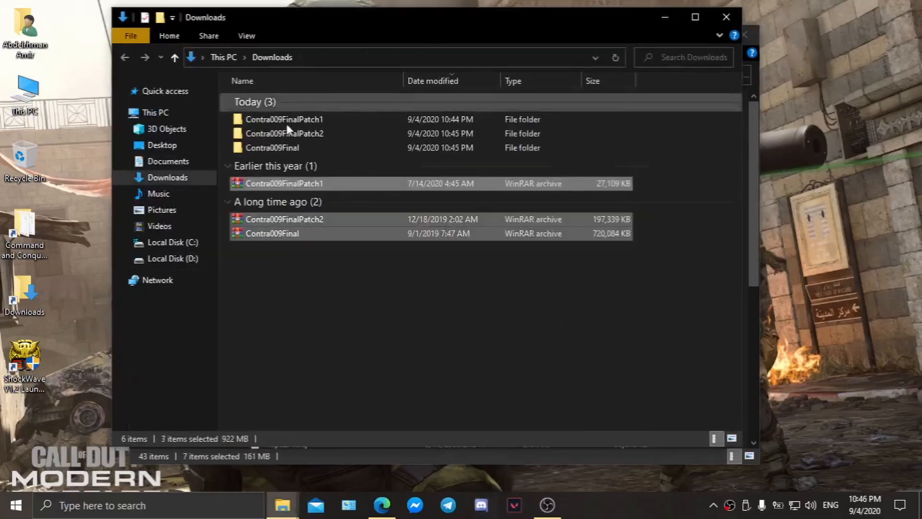
# Paste the contents of Downloads\Contra009Final, then Contra009FinalPatch1, into the game folder
pyautogui.doubleClick(271, 147)
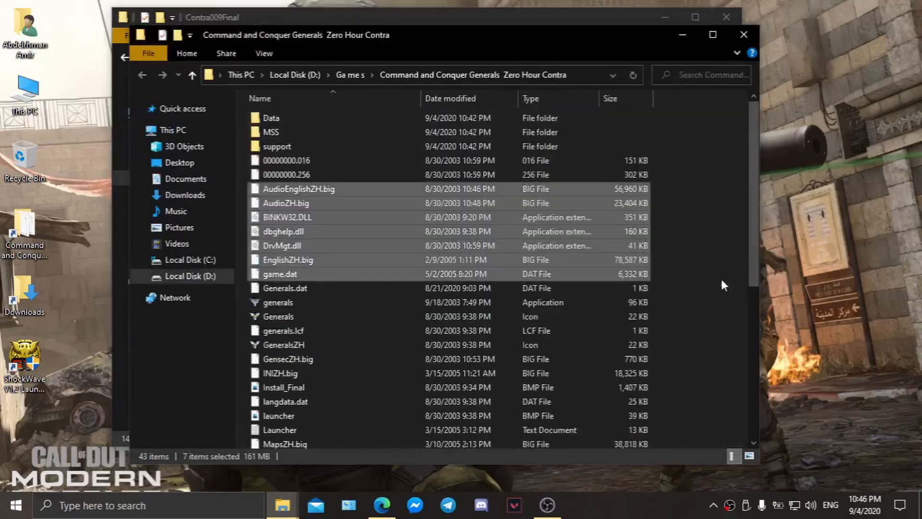
pyautogui.click(706, 321)
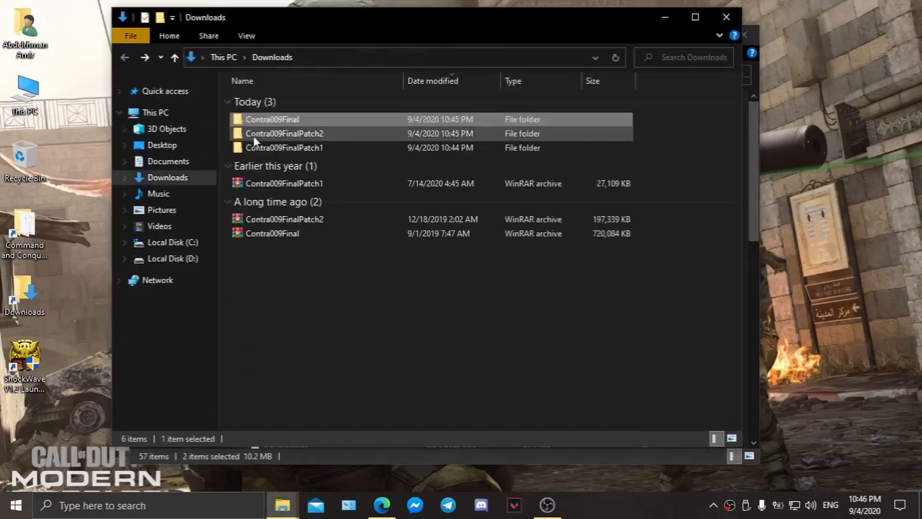
pyautogui.click(285, 147)
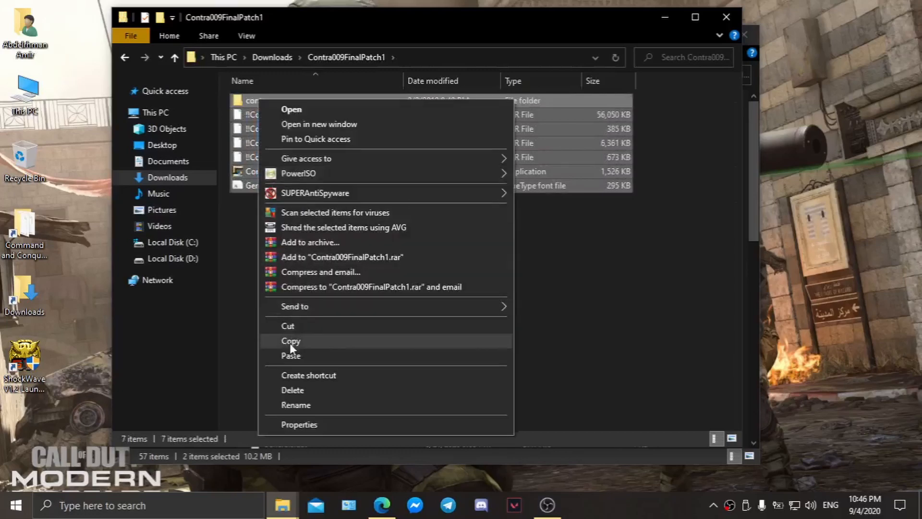
pyautogui.click(291, 341)
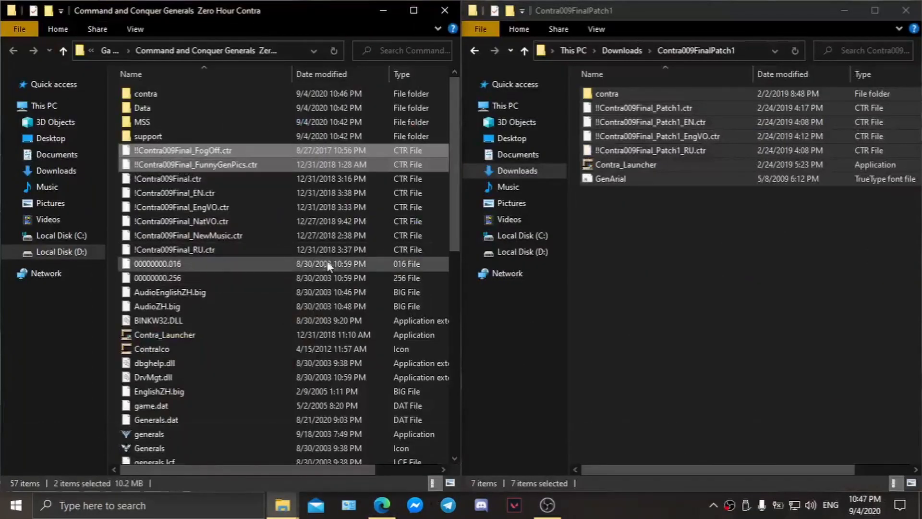
pyautogui.click(157, 264)
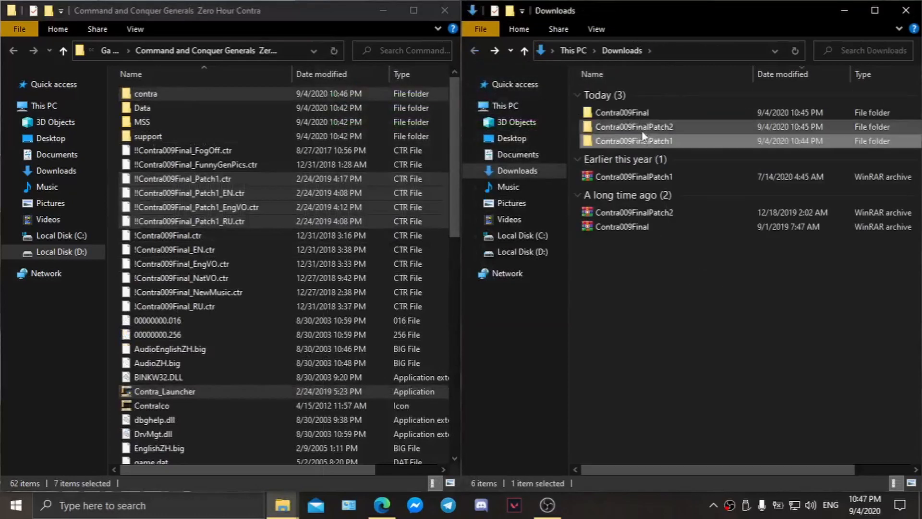
# Paste the Contra009FinalPatch2 files into the game folder and run Contra_Launcher as administrator
pyautogui.doubleClick(634, 126)
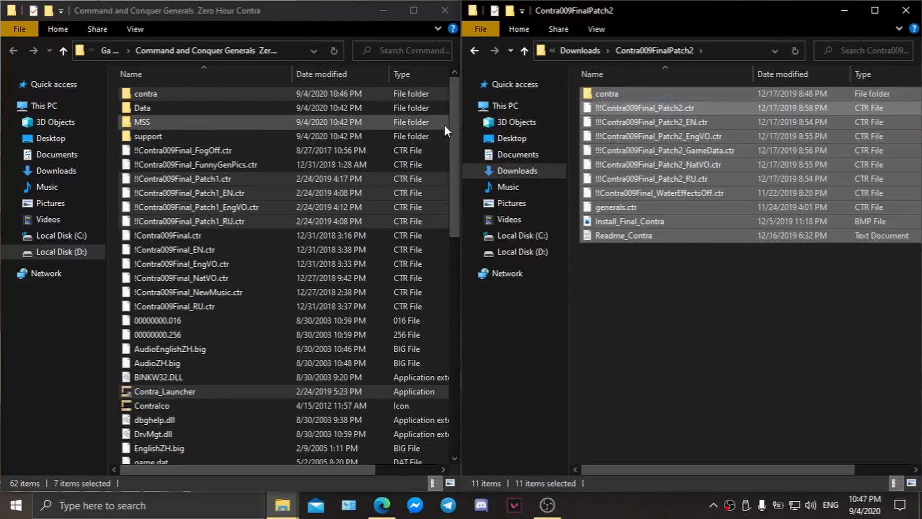
pyautogui.click(200, 150)
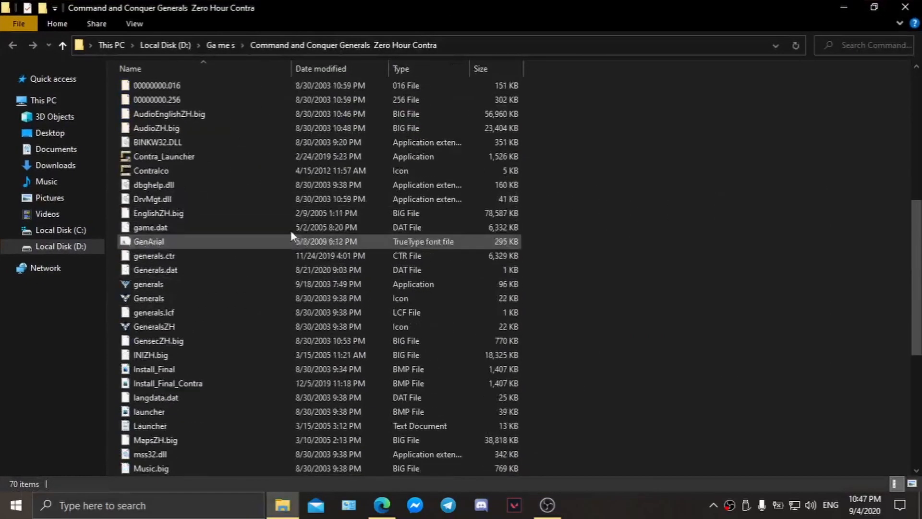
pyautogui.click(164, 157)
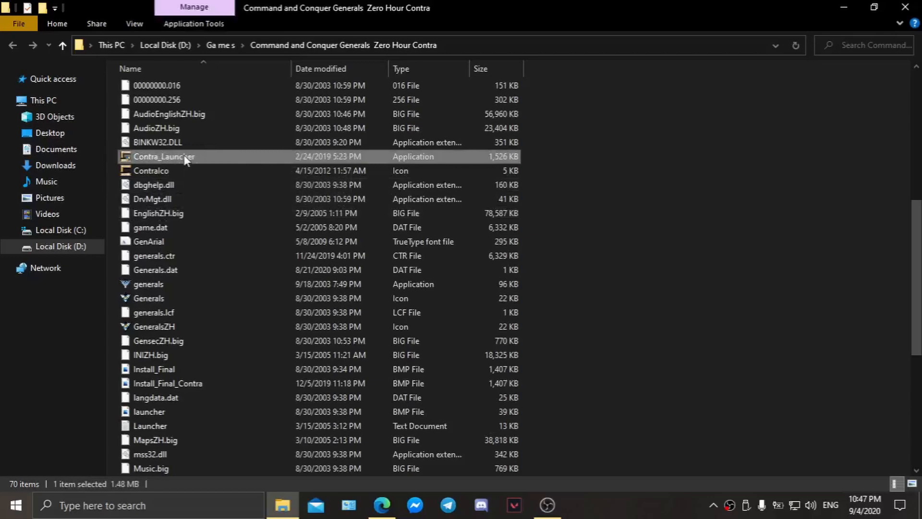
pyautogui.rightClick(165, 156)
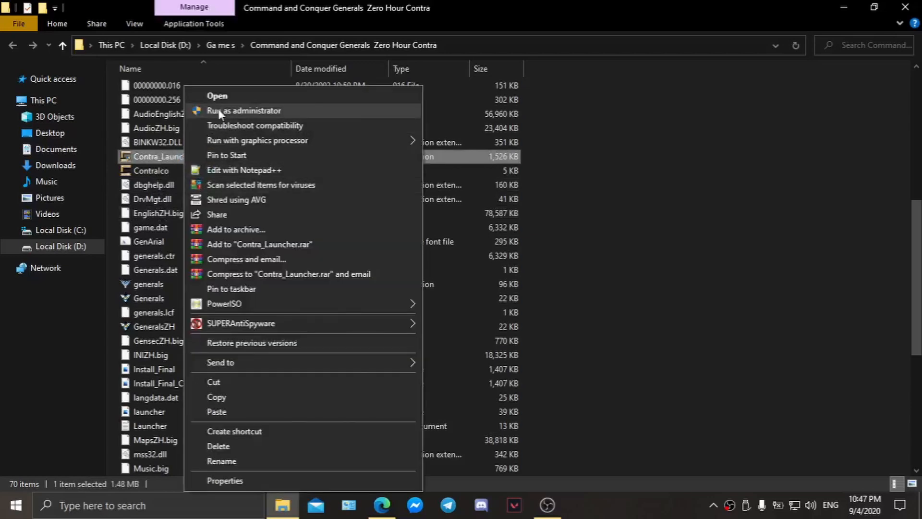
pyautogui.click(244, 111)
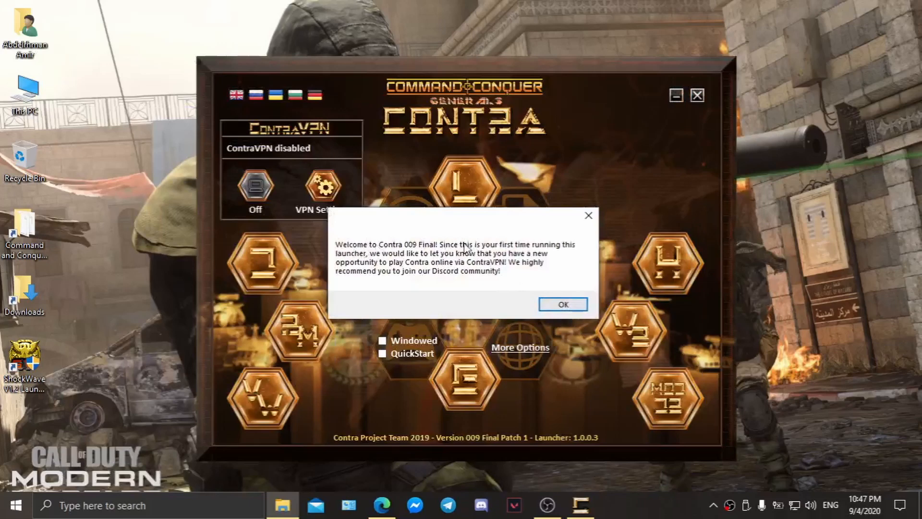
pyautogui.moveTo(385, 264)
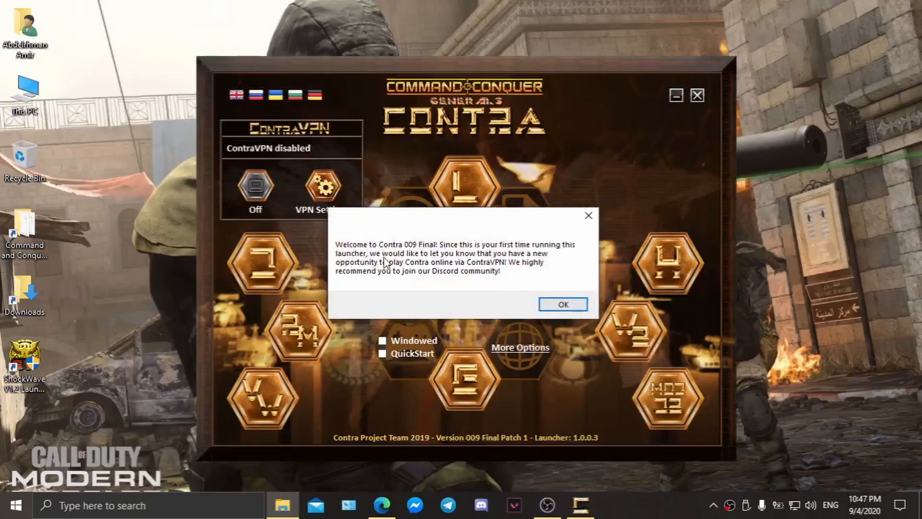
# Dismiss the welcome message, choose English, and set resolution to 1366x768 in More Options
pyautogui.click(561, 304)
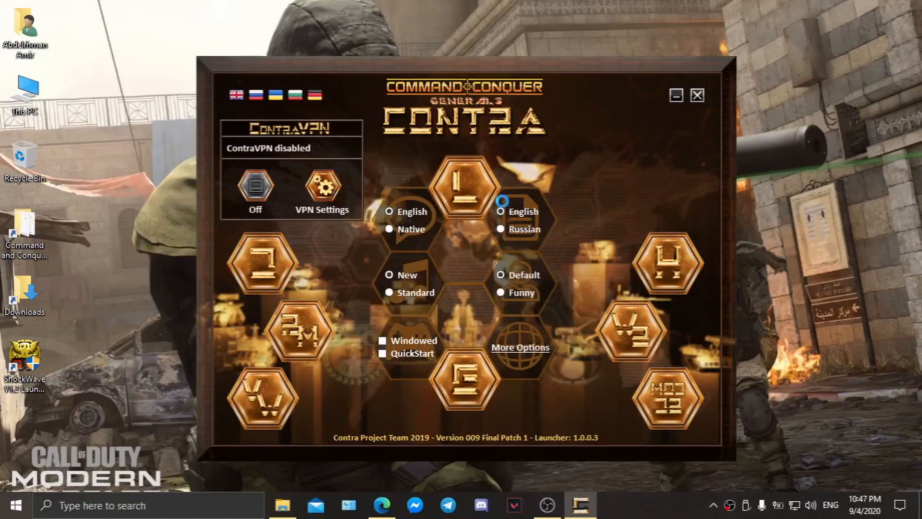
pyautogui.click(500, 212)
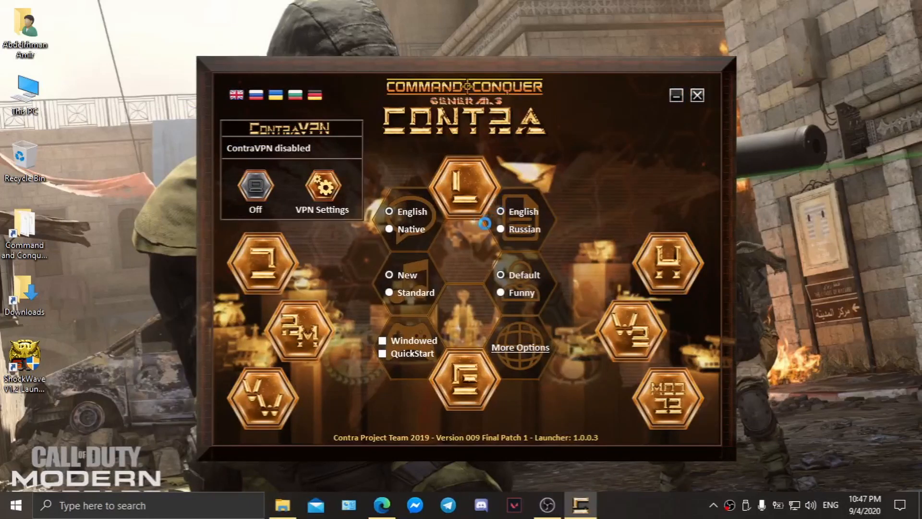
pyautogui.moveTo(481, 293)
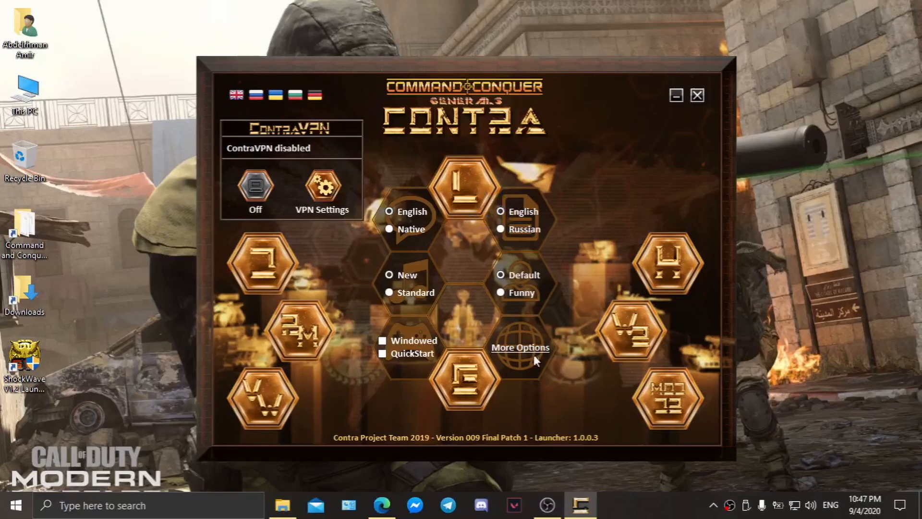
pyautogui.click(519, 347)
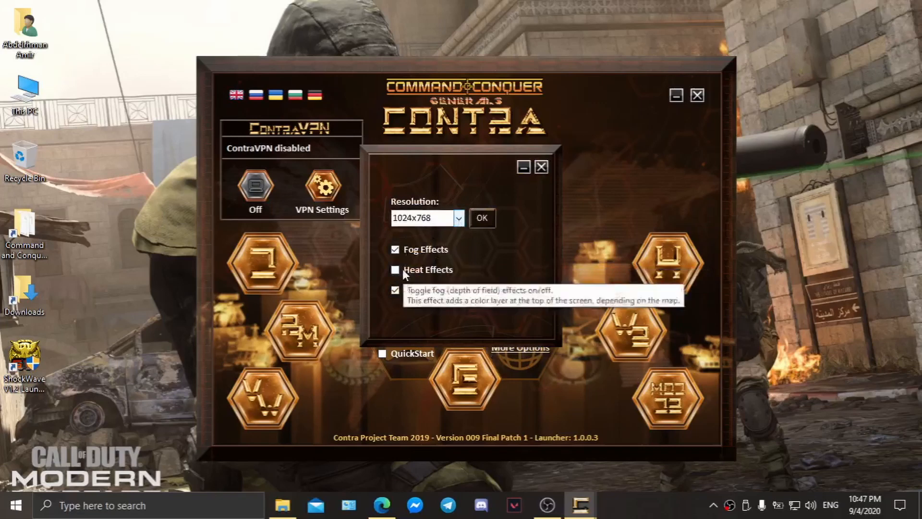
pyautogui.click(459, 218)
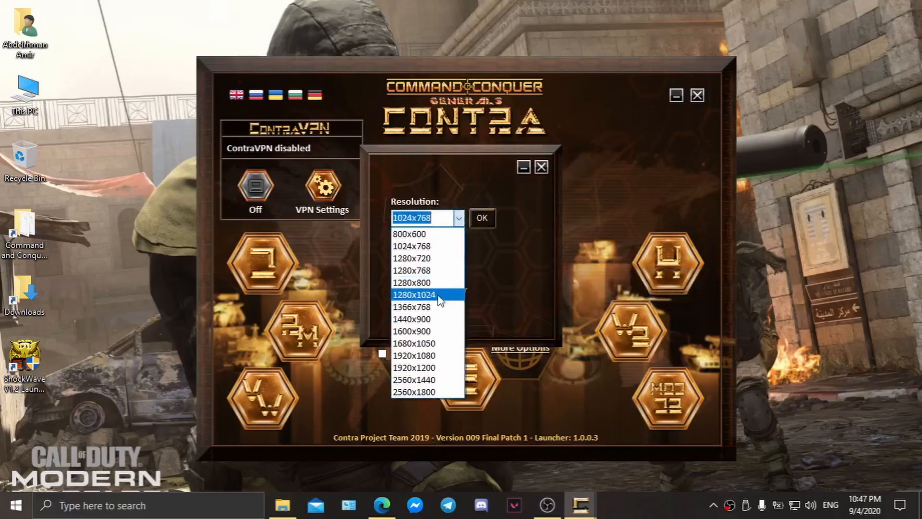
pyautogui.moveTo(411, 306)
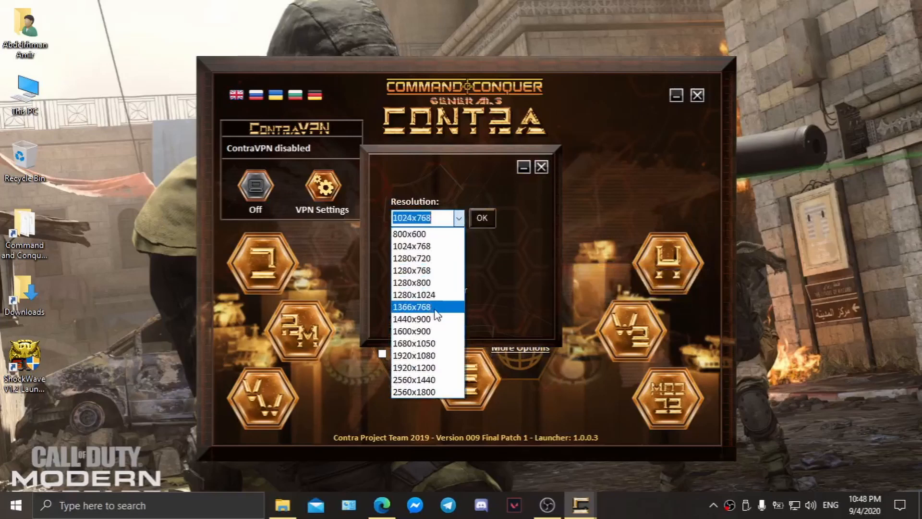
pyautogui.click(411, 307)
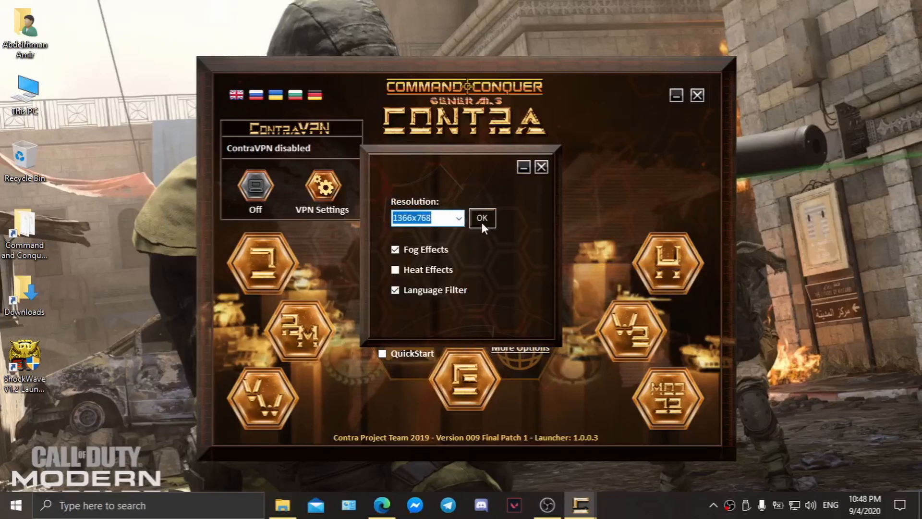
pyautogui.click(481, 217)
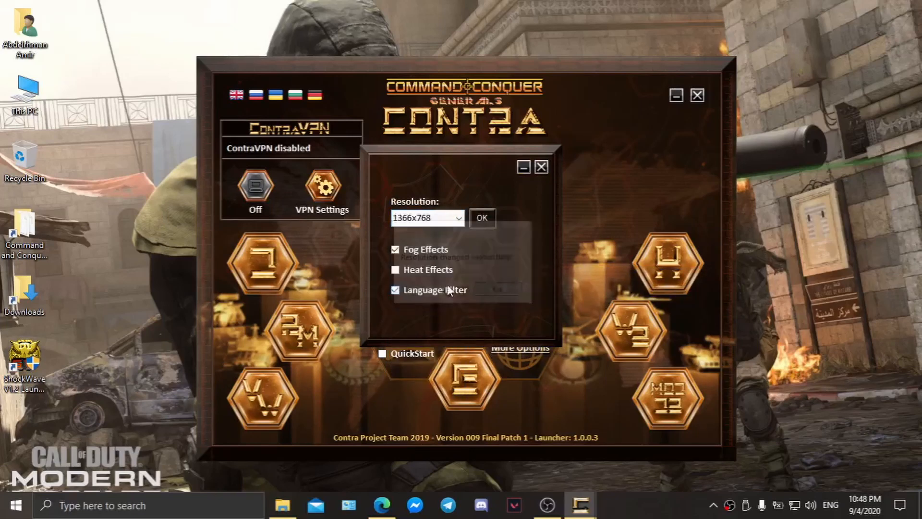
pyautogui.click(395, 270)
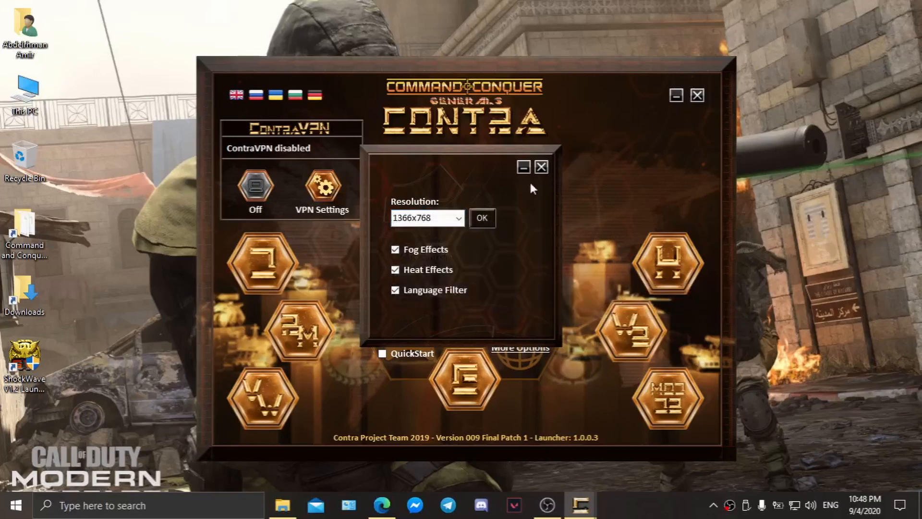
pyautogui.click(541, 167)
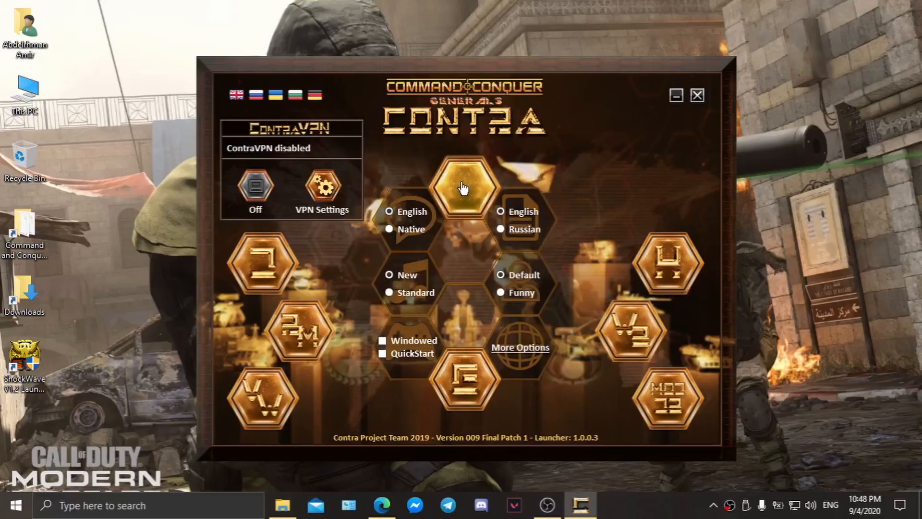
# Launch Contra from the launcher, review the Skirmish setup, then go back to Main Menu
pyautogui.click(465, 187)
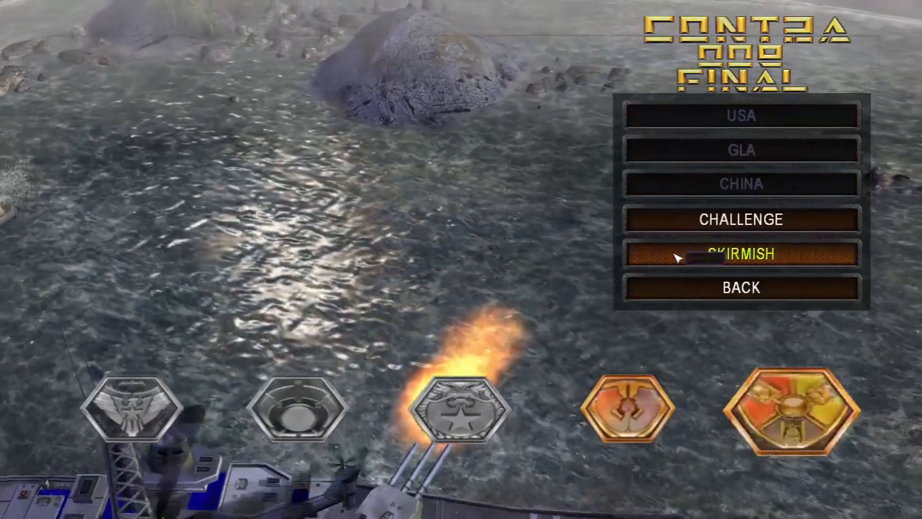
pyautogui.click(742, 254)
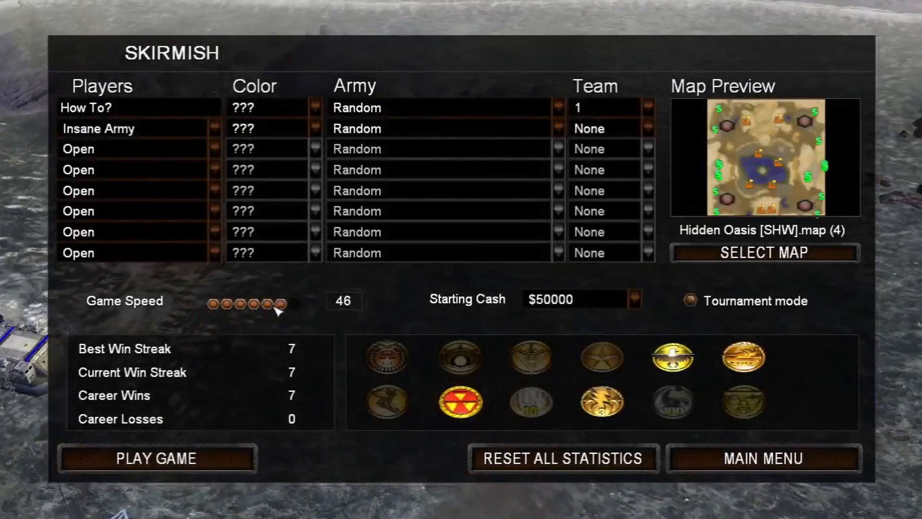
pyautogui.moveTo(693, 301)
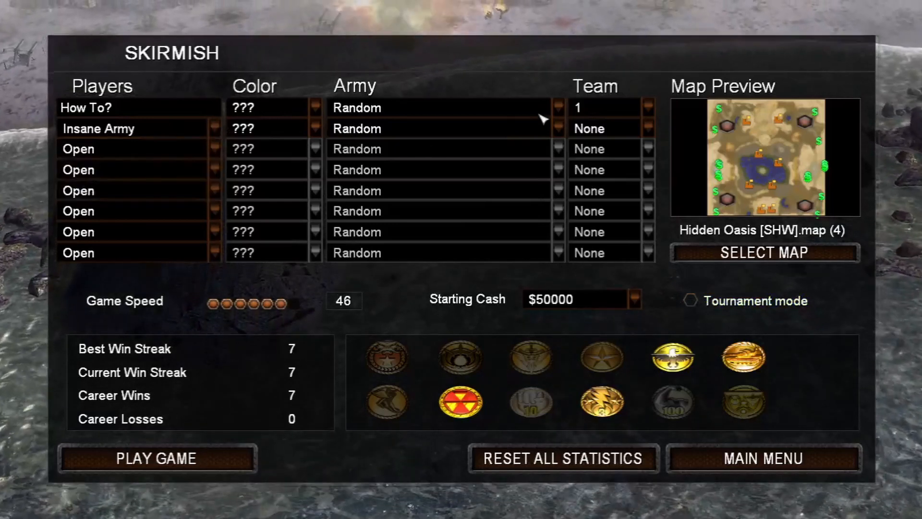
pyautogui.click(552, 128)
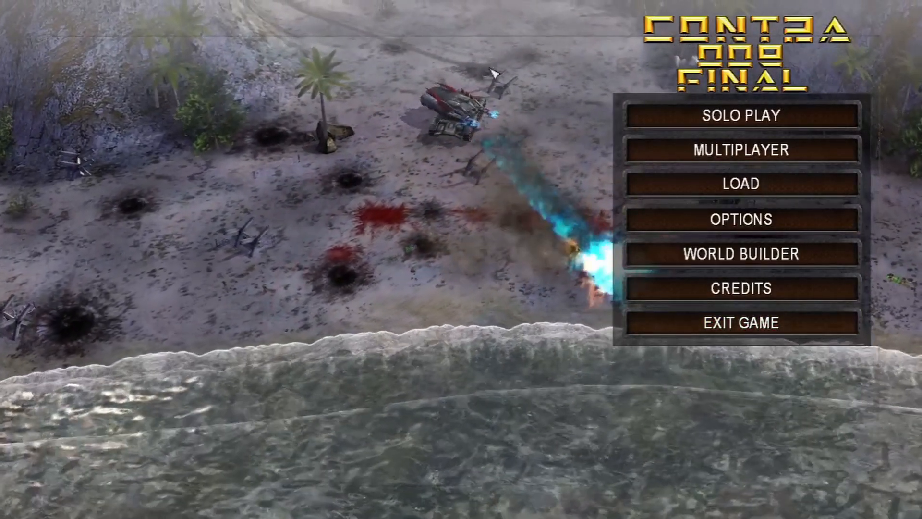
# Choose Exit Game on the main menu and confirm with YES
pyautogui.click(741, 323)
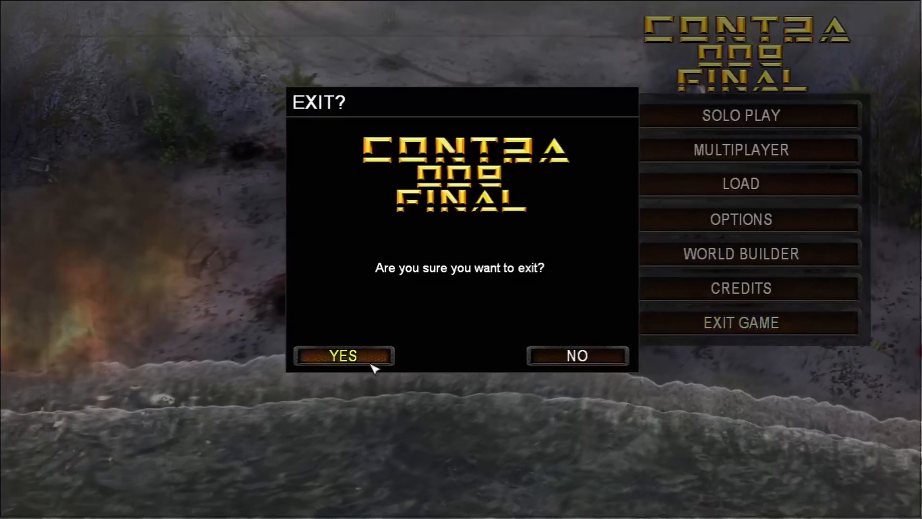
pyautogui.click(342, 355)
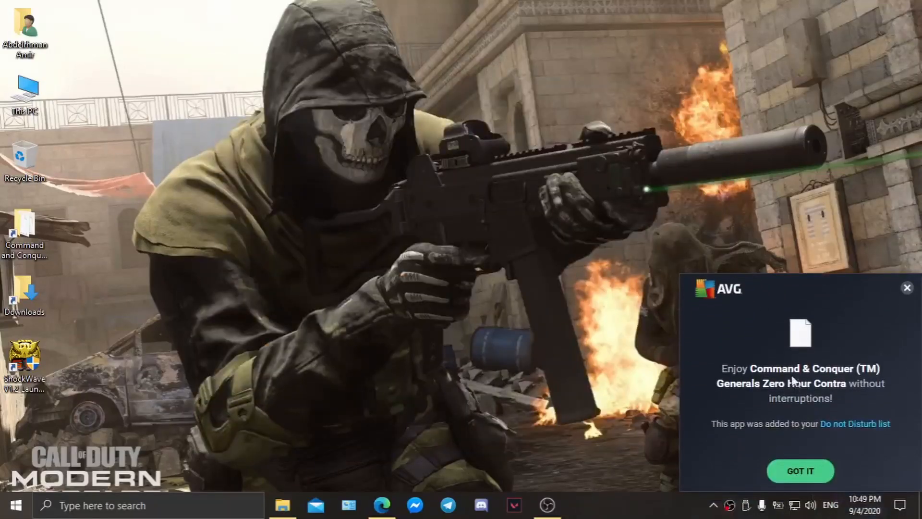